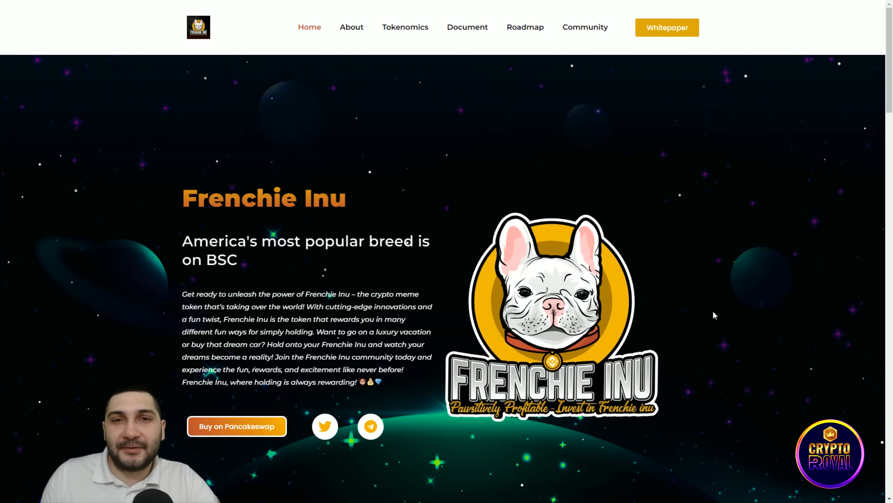
pyautogui.moveTo(515, 201)
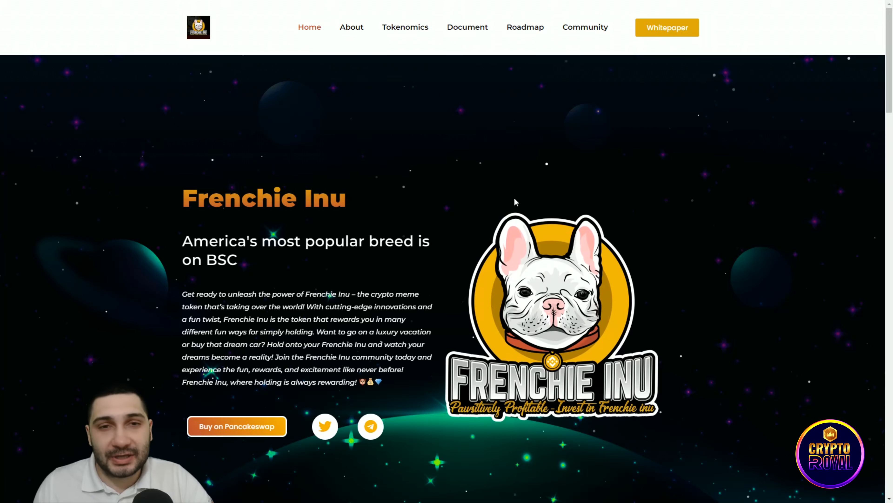
pyautogui.moveTo(587, 254)
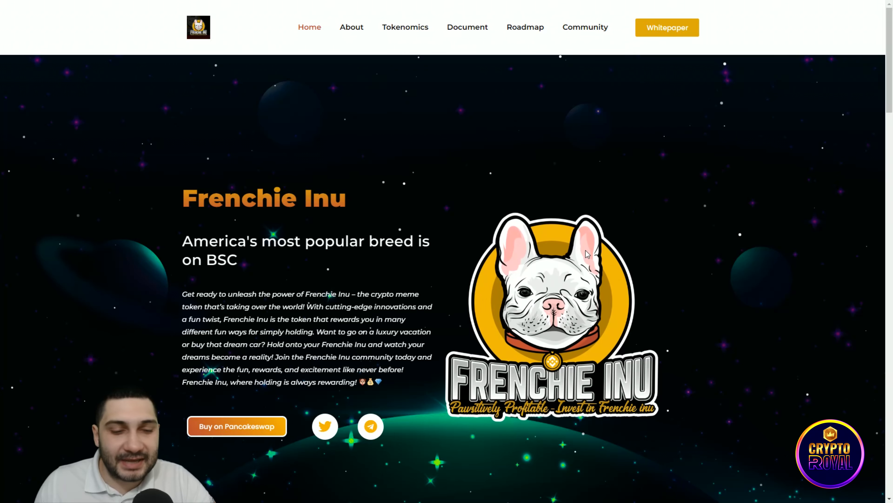
pyautogui.moveTo(668, 249)
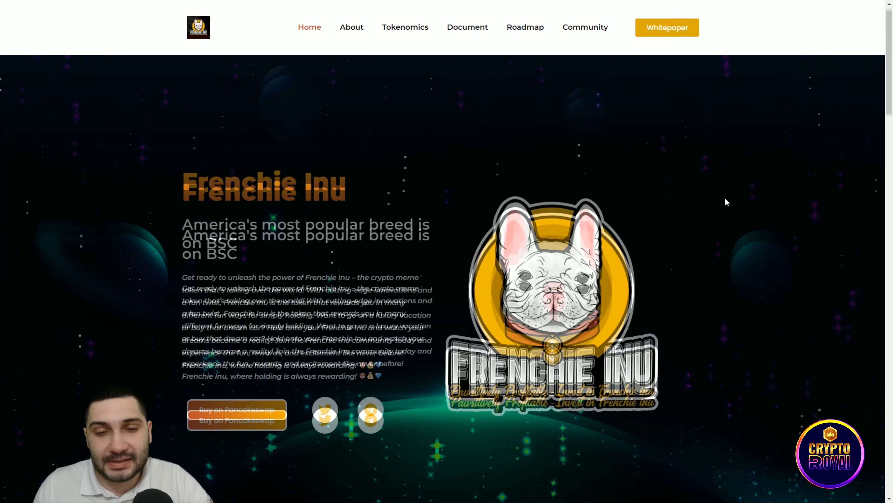
# - Scroll the homepage to the token info cards: FIU ticker, 420,000,000,000,000 supply, 10% tax
pyautogui.scroll(-3)
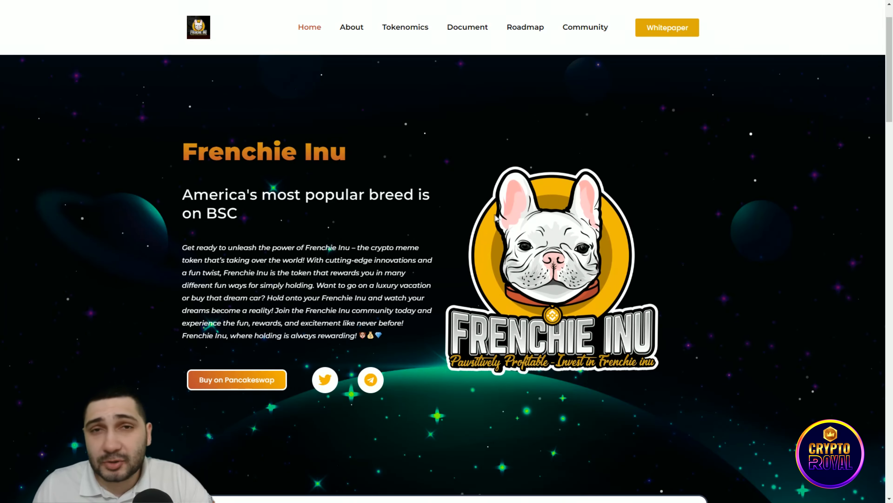
pyautogui.moveTo(540, 193)
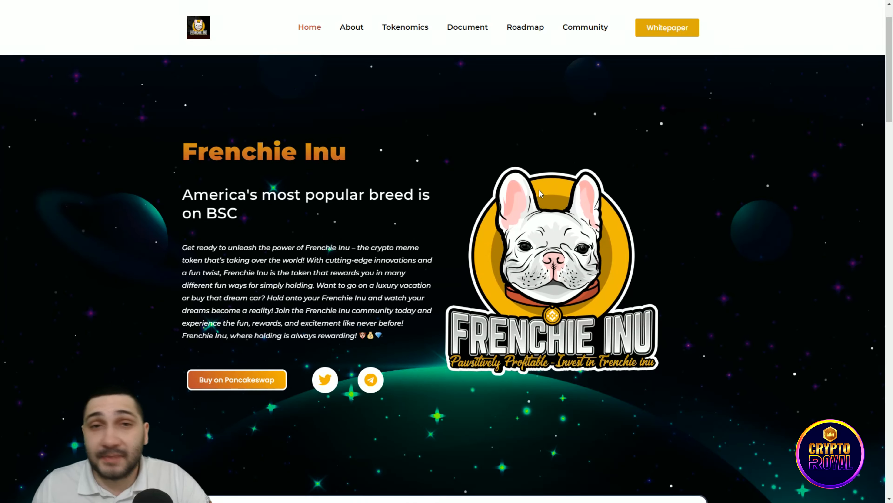
pyautogui.moveTo(447, 402)
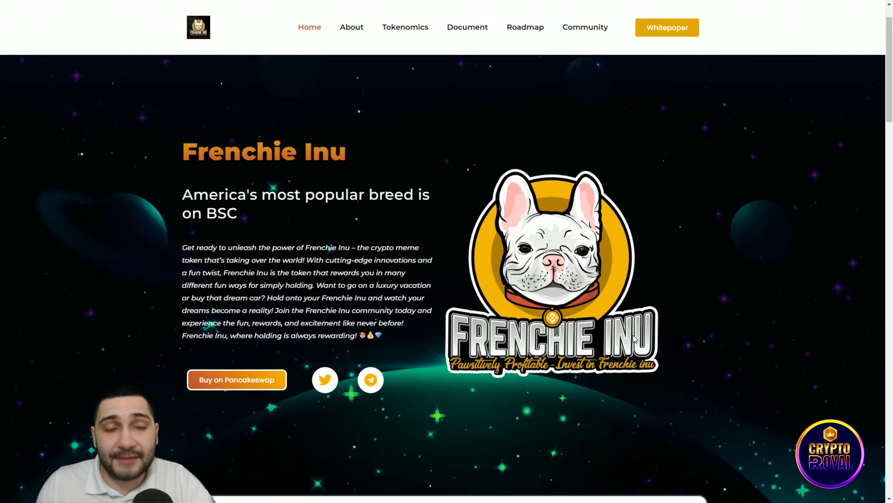
pyautogui.moveTo(785, 472)
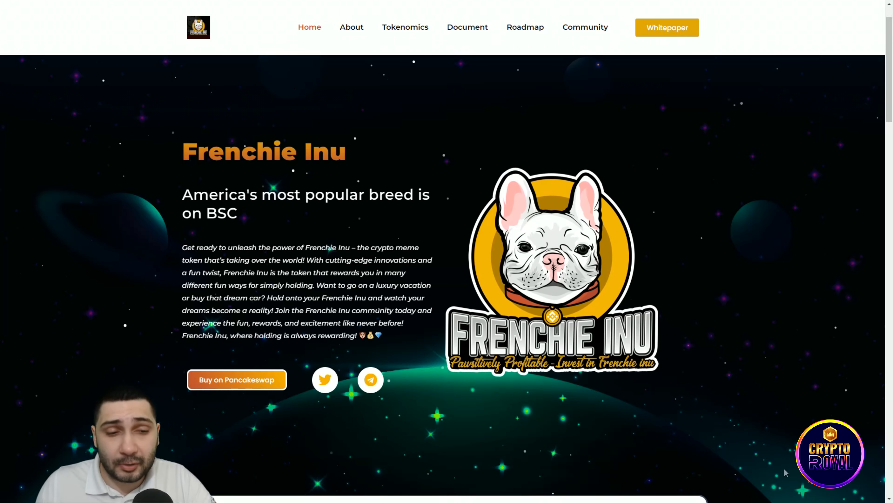
pyautogui.moveTo(726, 396)
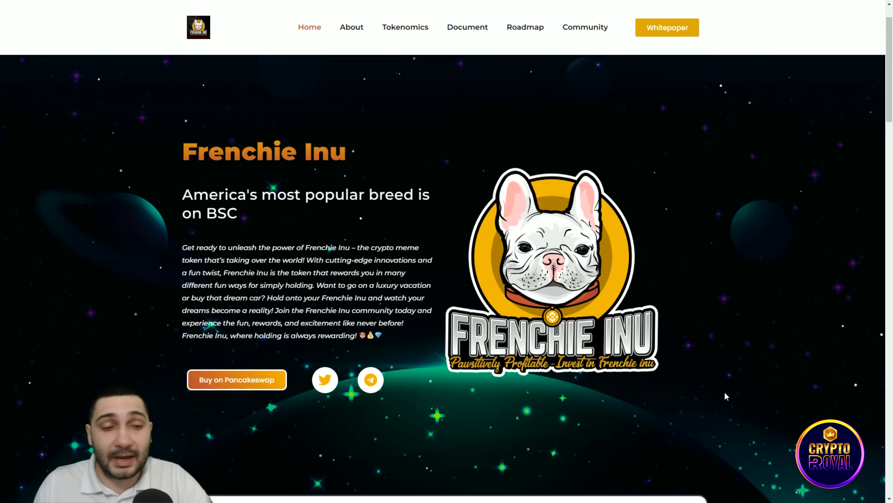
pyautogui.scroll(-3)
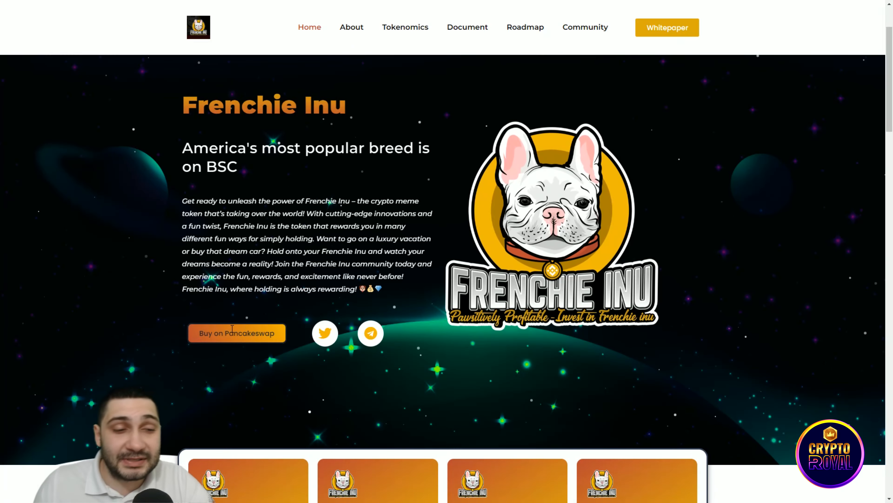
pyautogui.moveTo(701, 376)
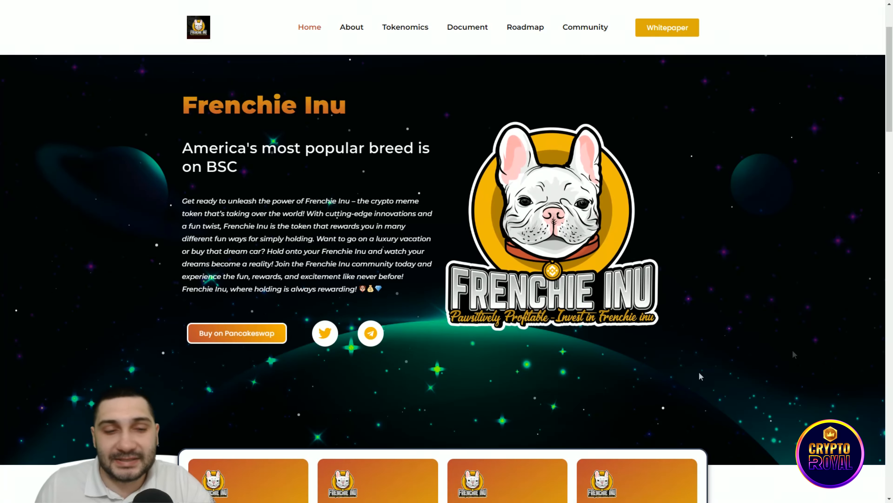
pyautogui.moveTo(368, 295)
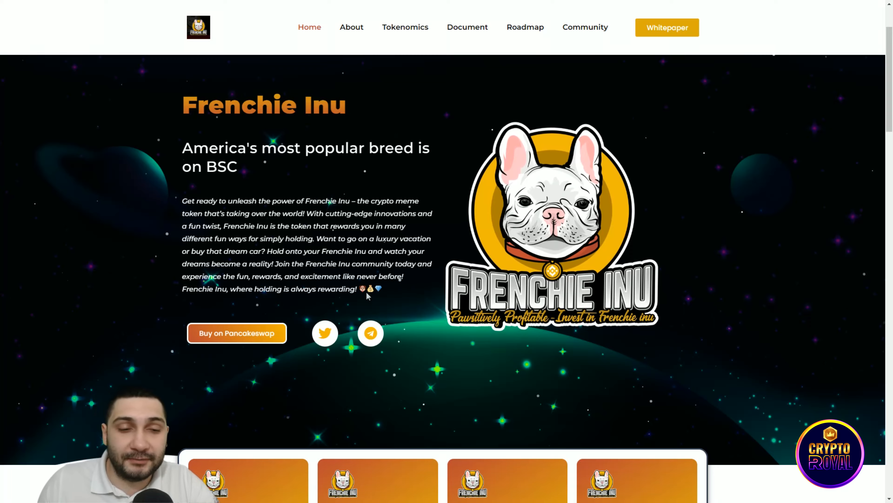
pyautogui.scroll(-3)
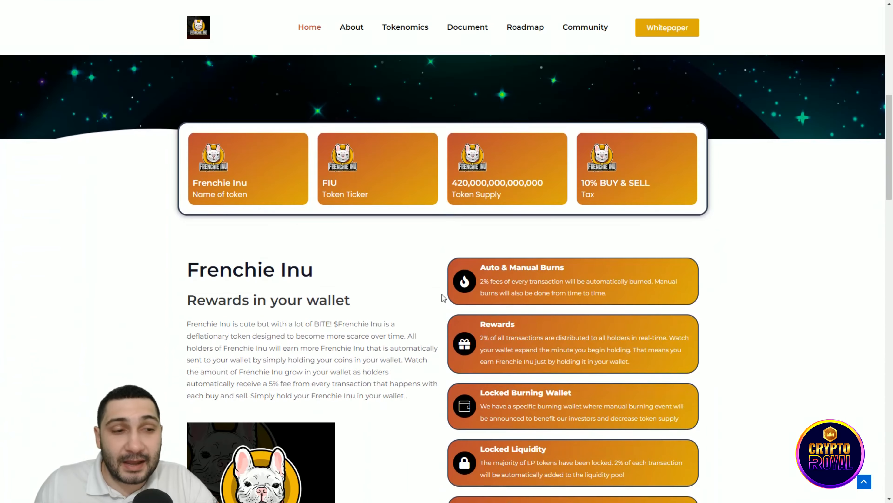
pyautogui.moveTo(228, 204)
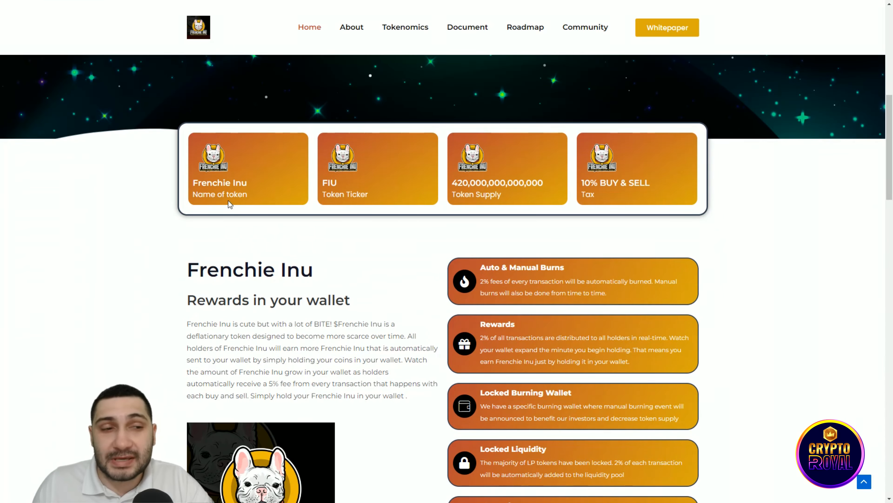
pyautogui.moveTo(330, 191)
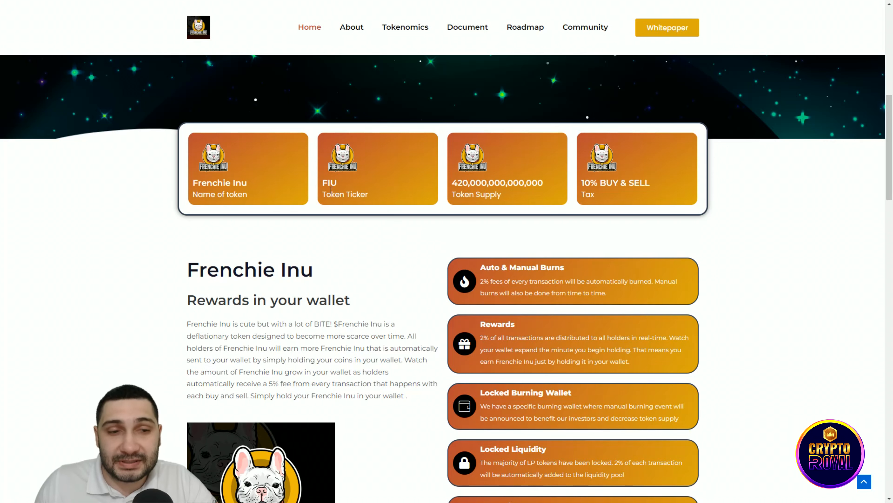
pyautogui.moveTo(480, 228)
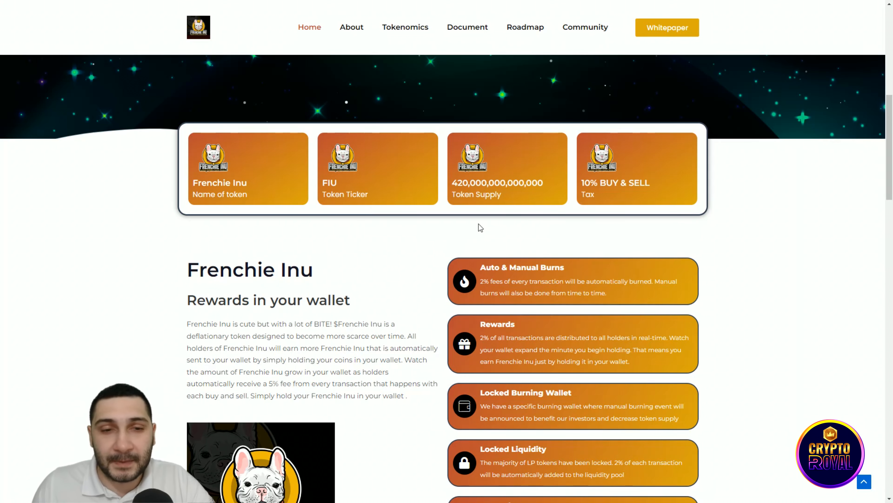
pyautogui.moveTo(480, 221)
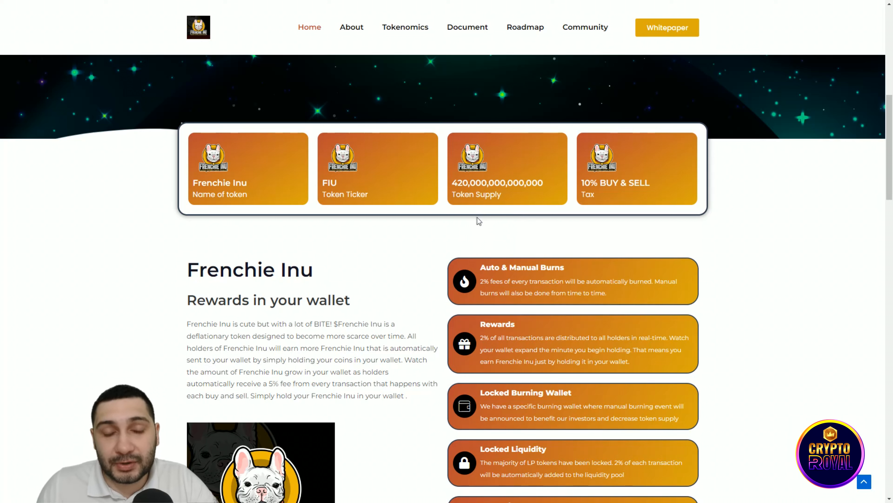
pyautogui.moveTo(545, 249)
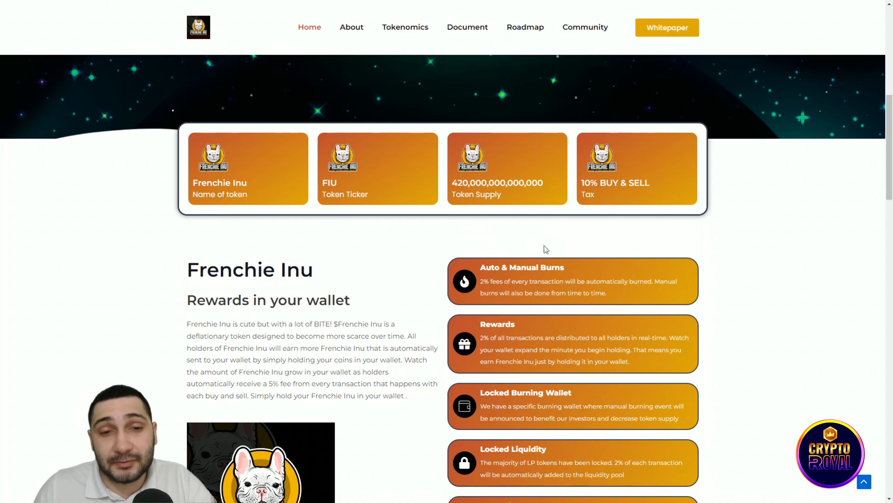
pyautogui.moveTo(647, 228)
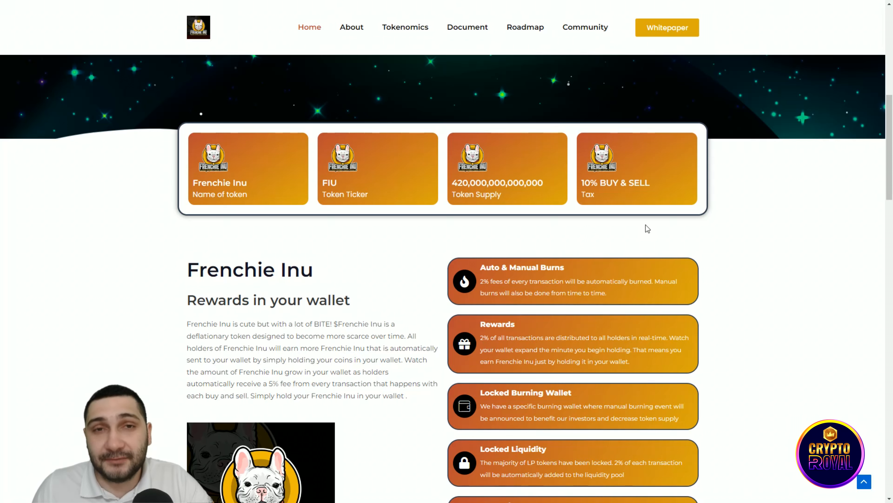
pyautogui.scroll(-3)
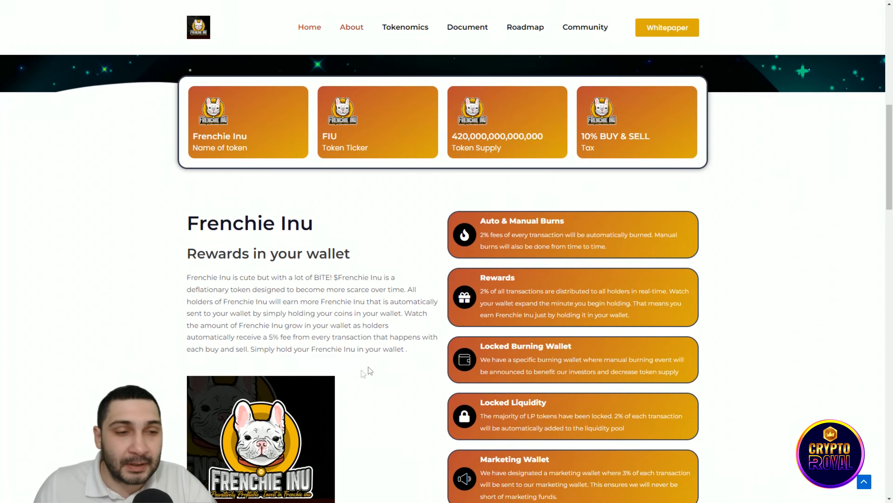
# - Scroll past the burns, rewards and wallet cards to the Tokenomics heading
pyautogui.scroll(-3)
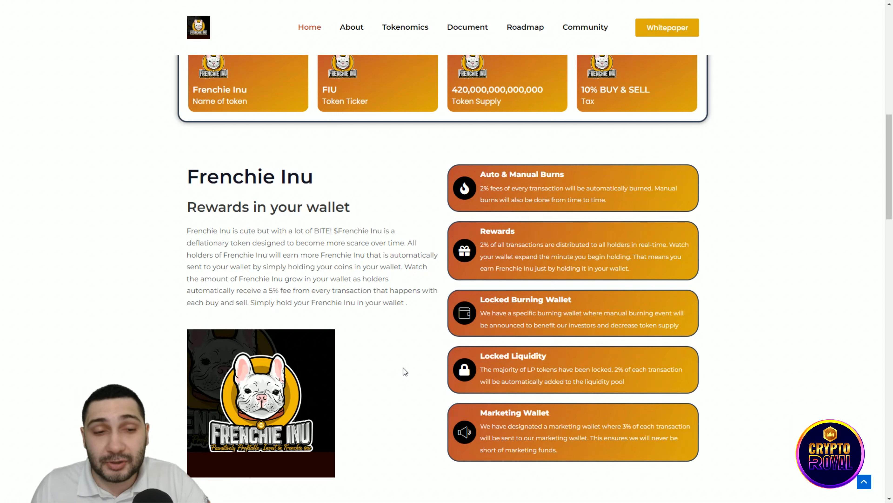
pyautogui.moveTo(420, 363)
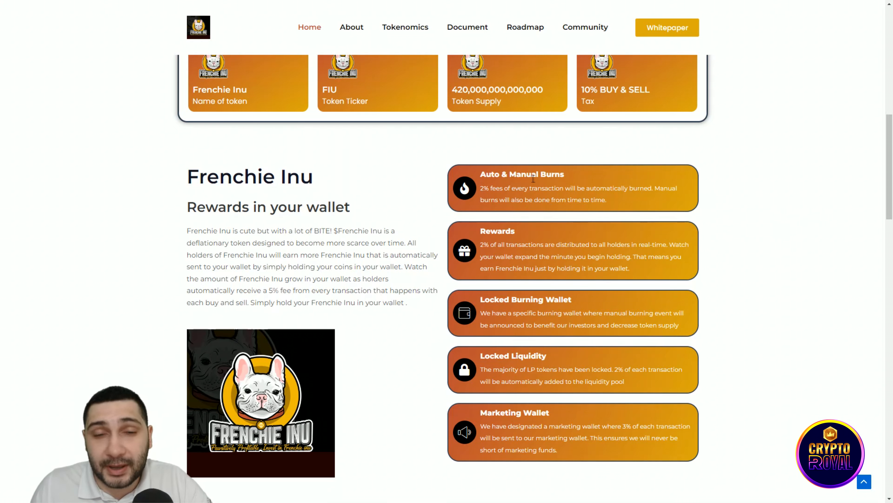
pyautogui.moveTo(724, 172)
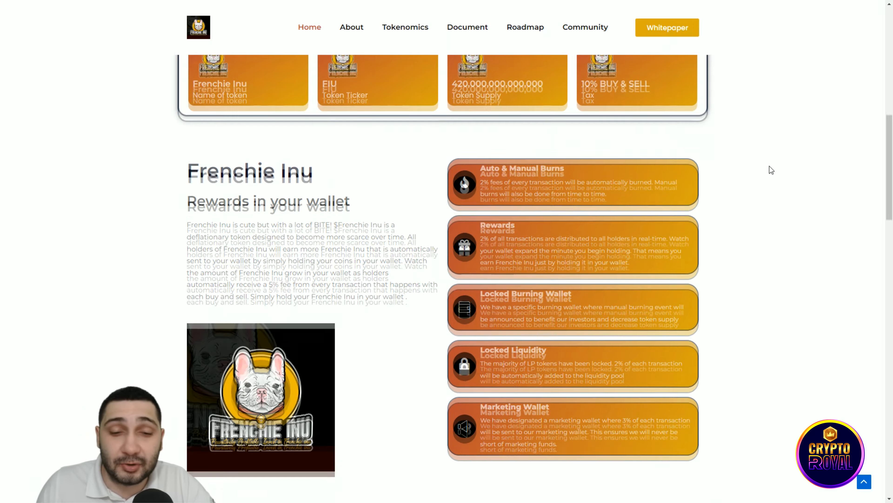
pyautogui.scroll(-3)
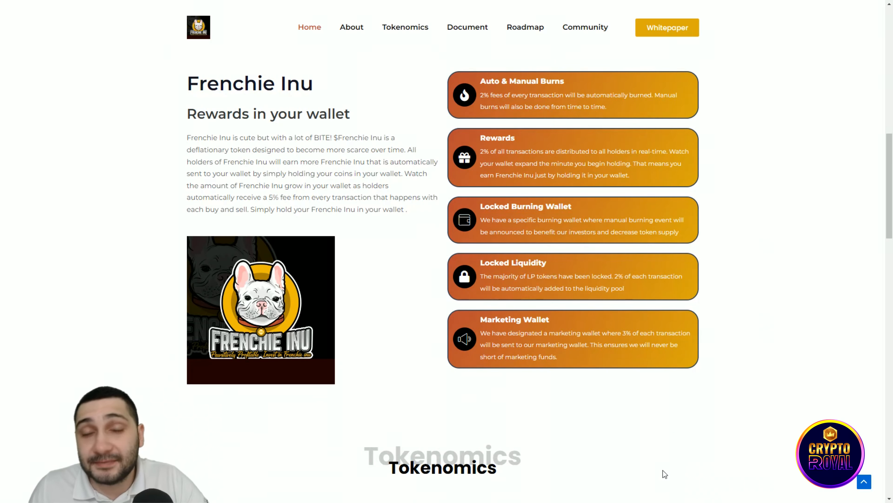
pyautogui.moveTo(616, 428)
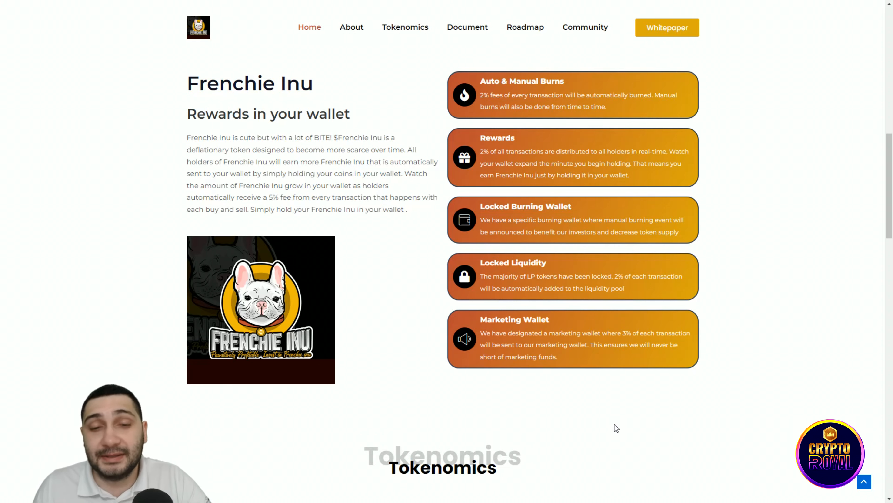
pyautogui.scroll(-3)
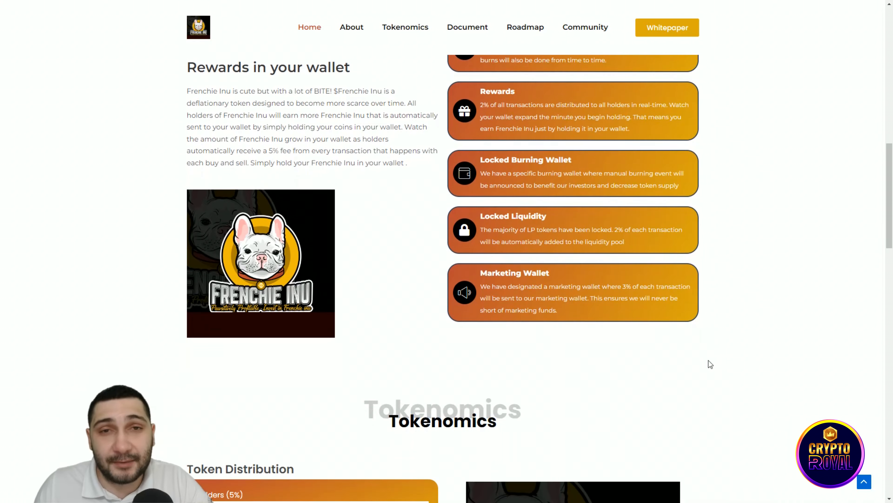
# - Scroll through the Token Distribution bars to the Our Documents video and Whitepaper card
pyautogui.scroll(-3)
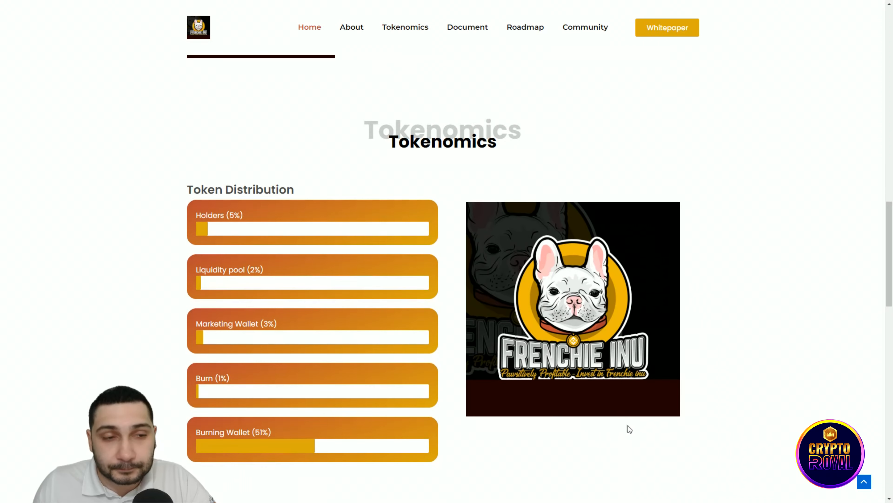
pyautogui.moveTo(470, 180)
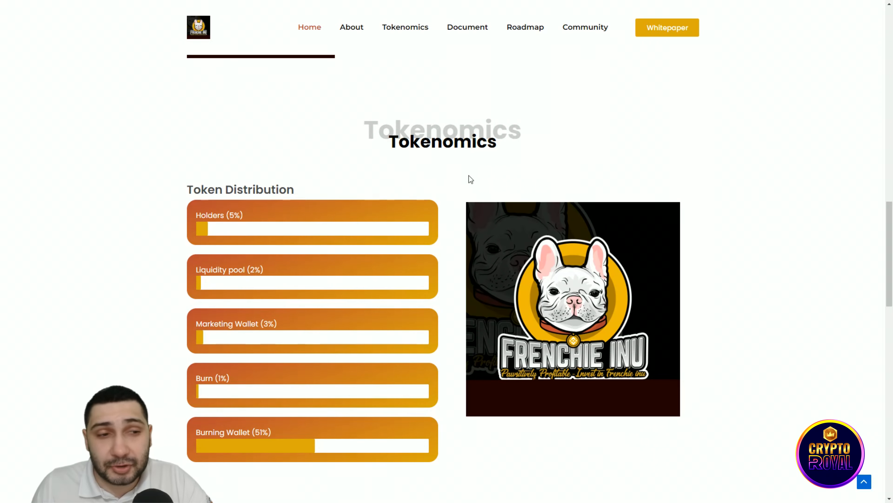
pyautogui.moveTo(463, 225)
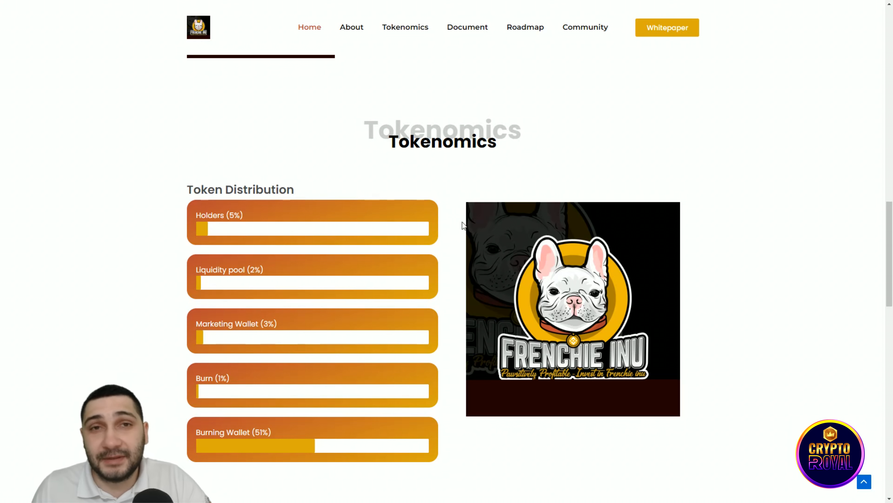
pyautogui.moveTo(481, 279)
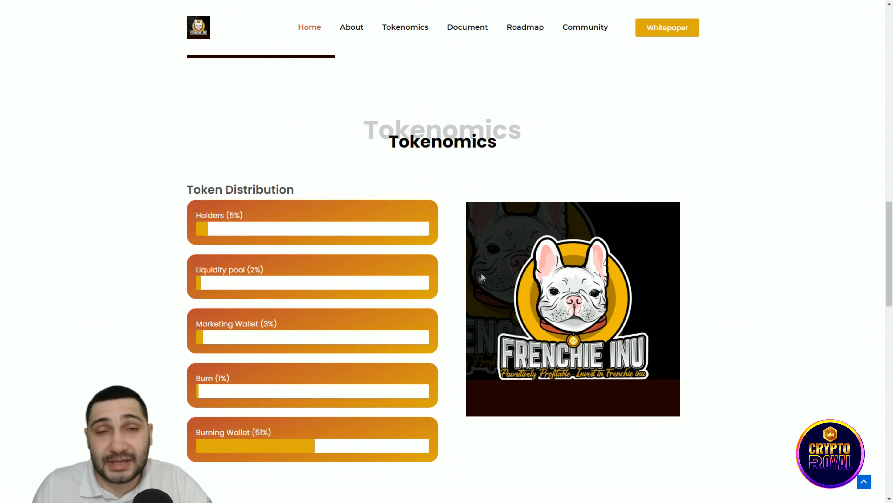
pyautogui.moveTo(393, 338)
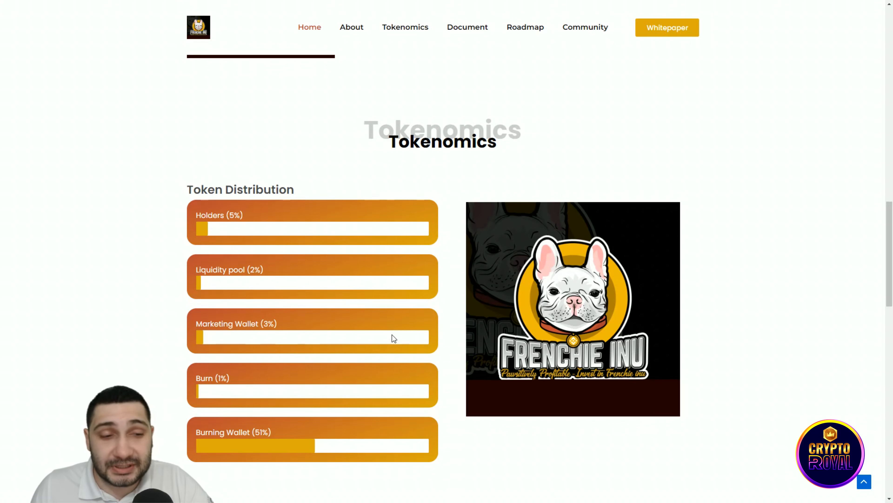
pyautogui.scroll(-3)
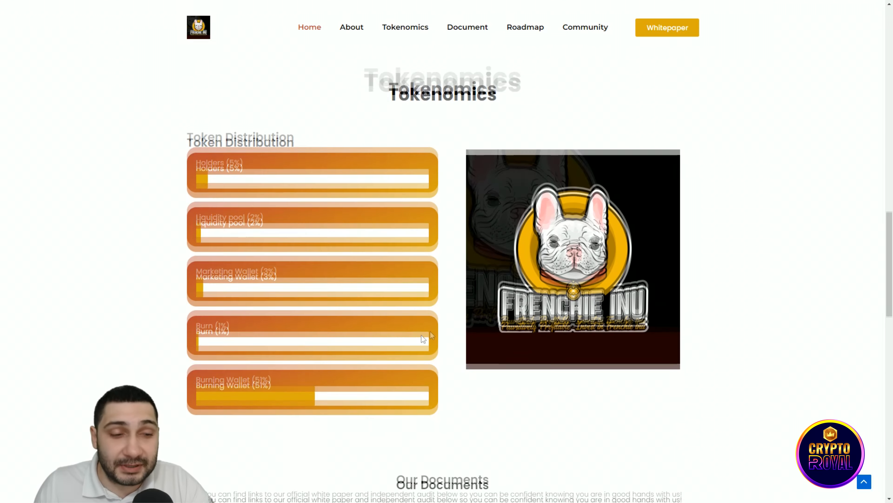
pyautogui.scroll(-3)
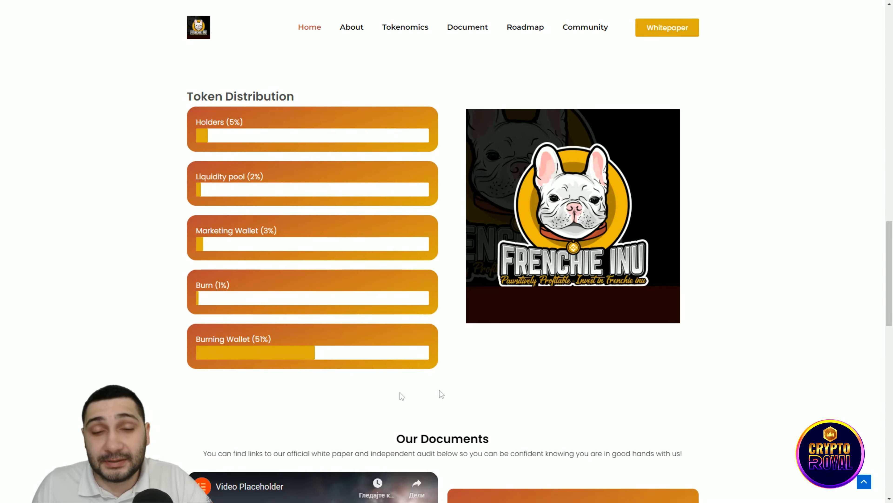
pyautogui.moveTo(591, 358)
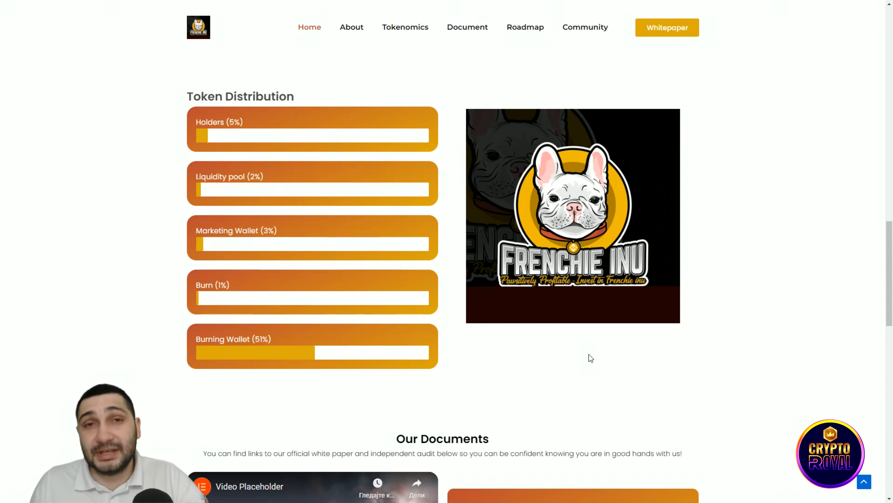
pyautogui.scroll(-3)
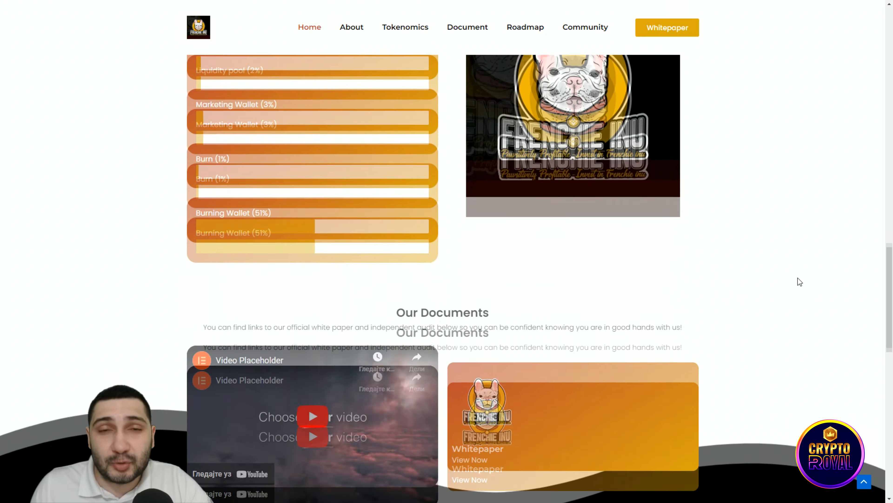
pyautogui.scroll(-3)
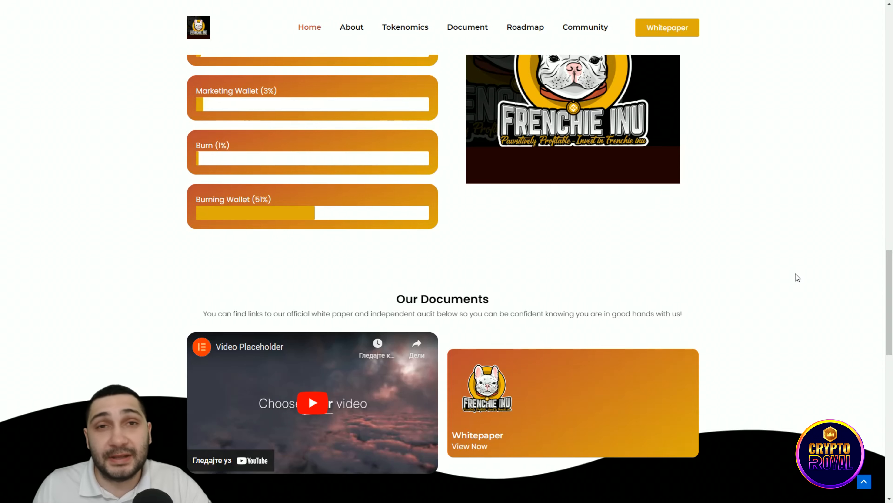
pyautogui.scroll(-3)
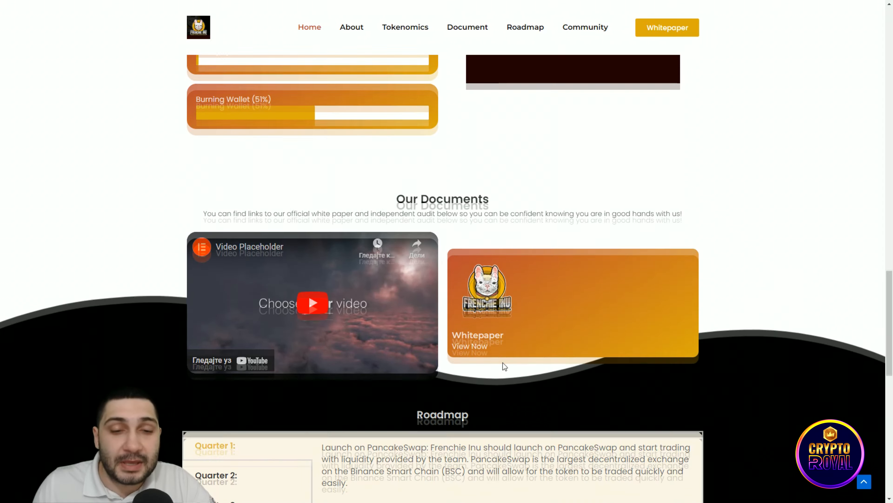
# - Scroll down to the Roadmap section showing the Quarter 1 launch plans
pyautogui.scroll(-3)
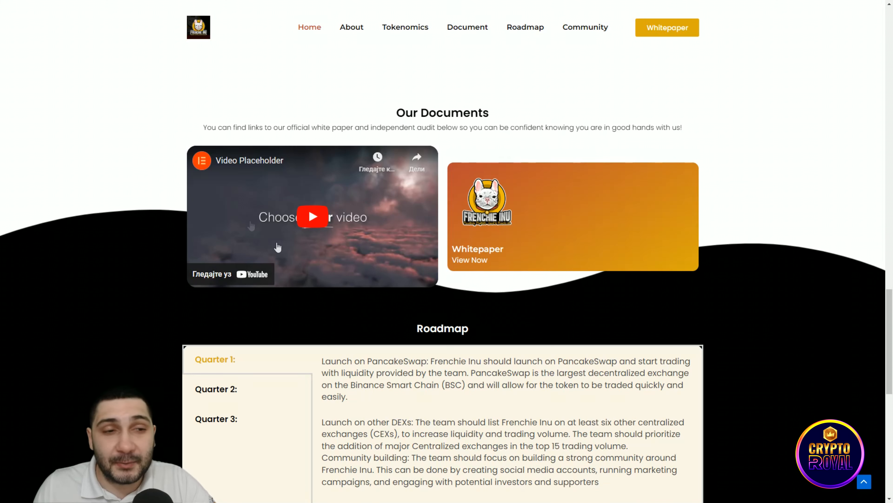
pyautogui.scroll(-3)
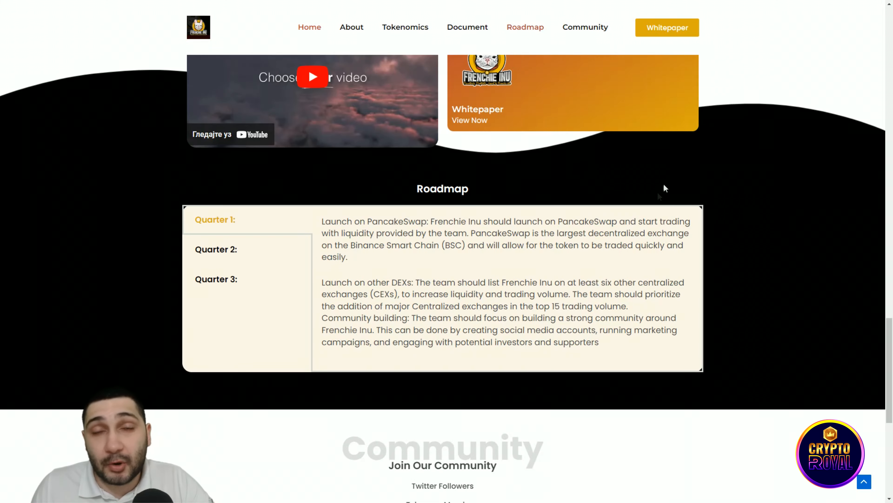
pyautogui.moveTo(701, 163)
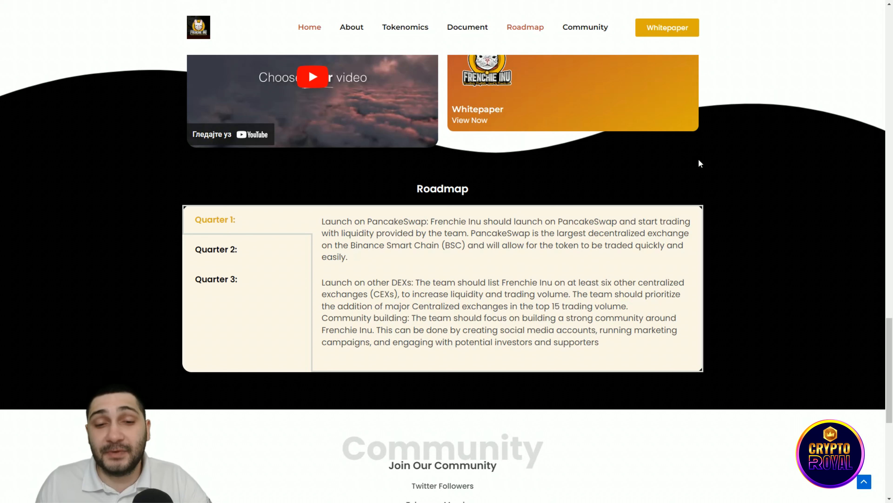
pyautogui.moveTo(601, 294)
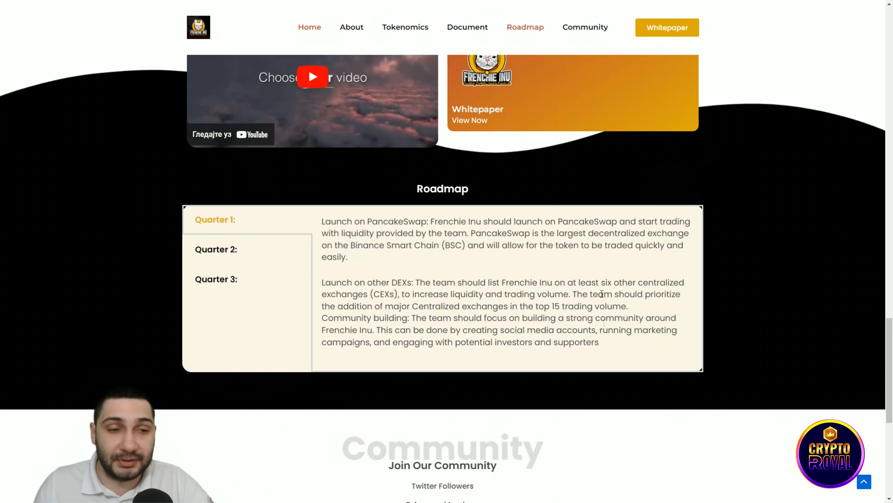
# - Show the Quarter 2 roadmap goals: audits, partnerships and centralized exchange listings
pyautogui.click(216, 249)
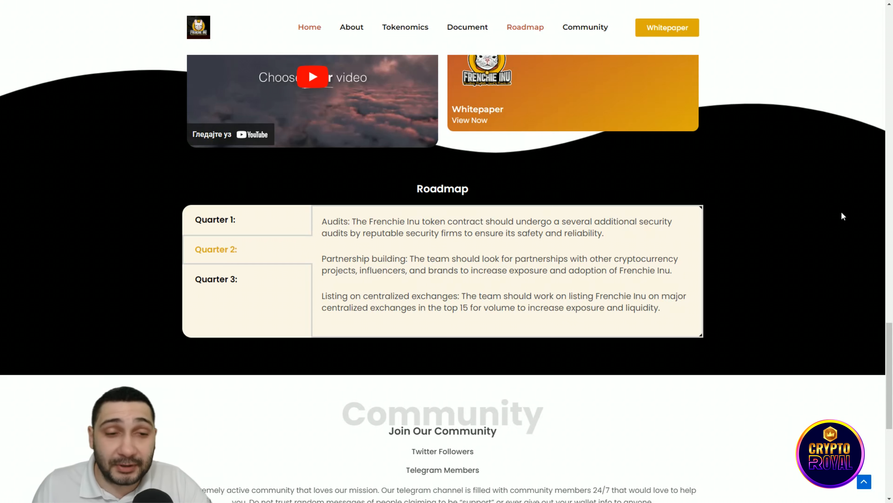
pyautogui.moveTo(771, 246)
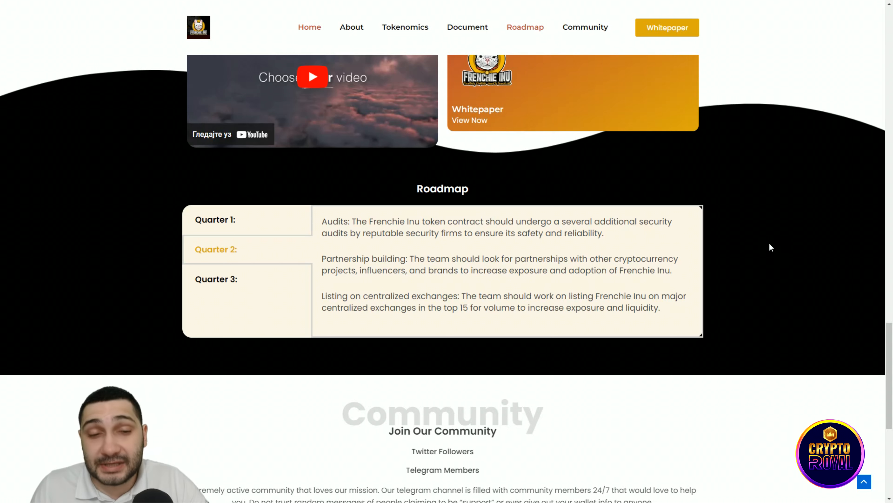
pyautogui.moveTo(714, 269)
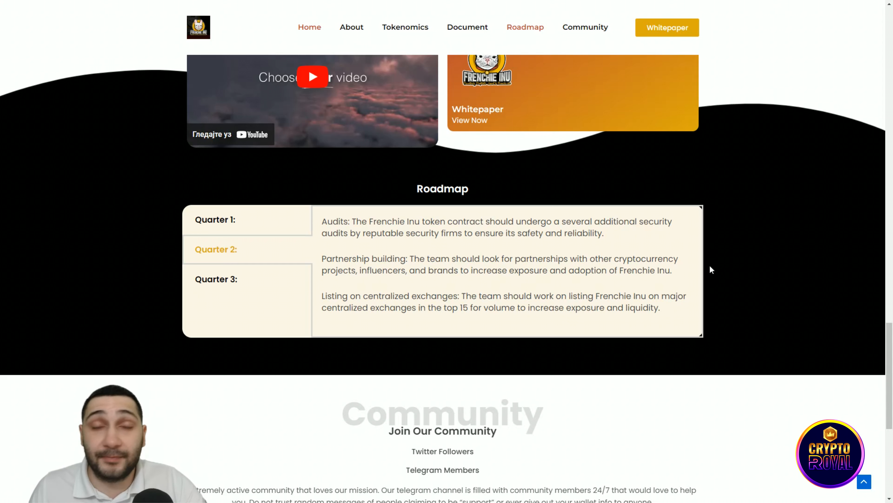
pyautogui.moveTo(566, 309)
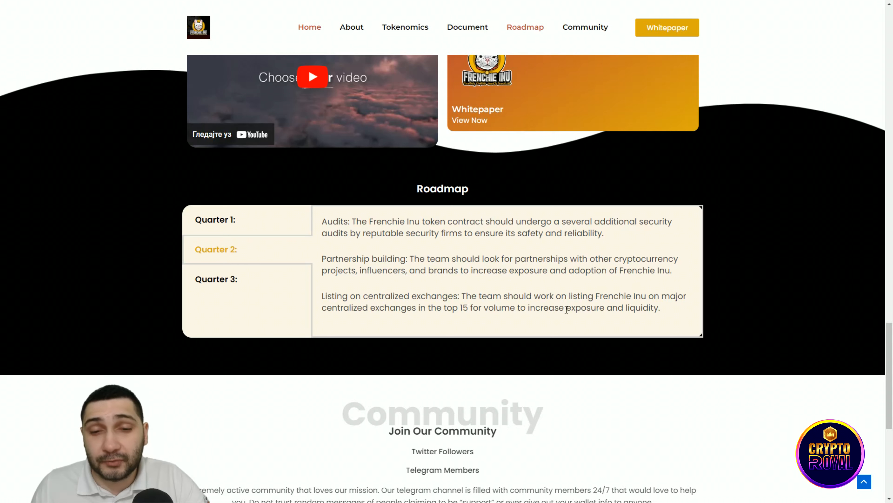
pyautogui.moveTo(729, 292)
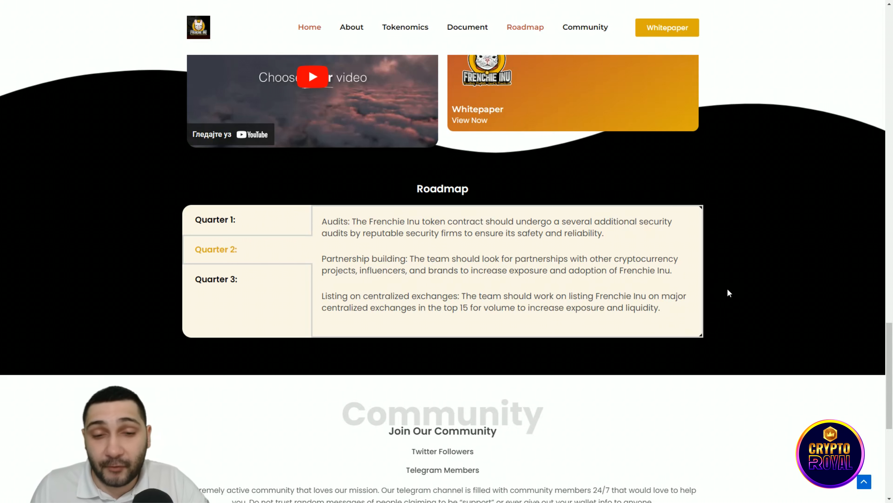
pyautogui.moveTo(738, 294)
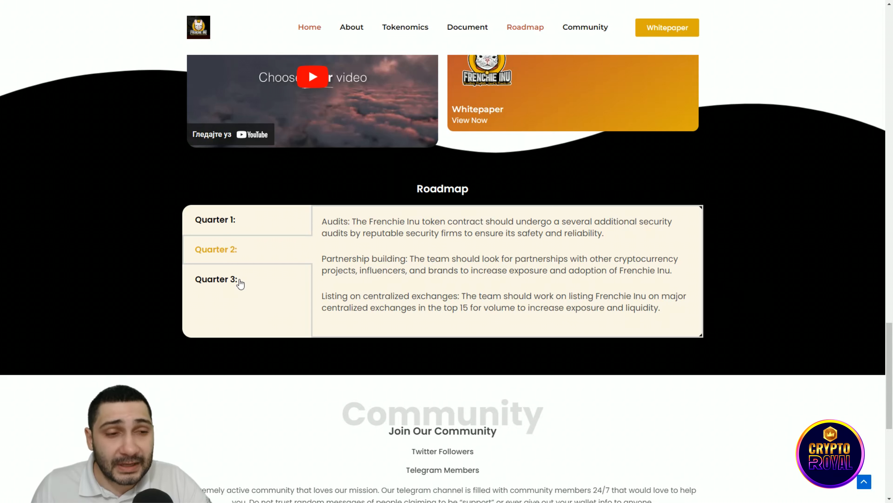
# - Show the Quarter 3 roadmap plans: FrenchieSwap, NFTs and gaming, mobile app
pyautogui.click(216, 279)
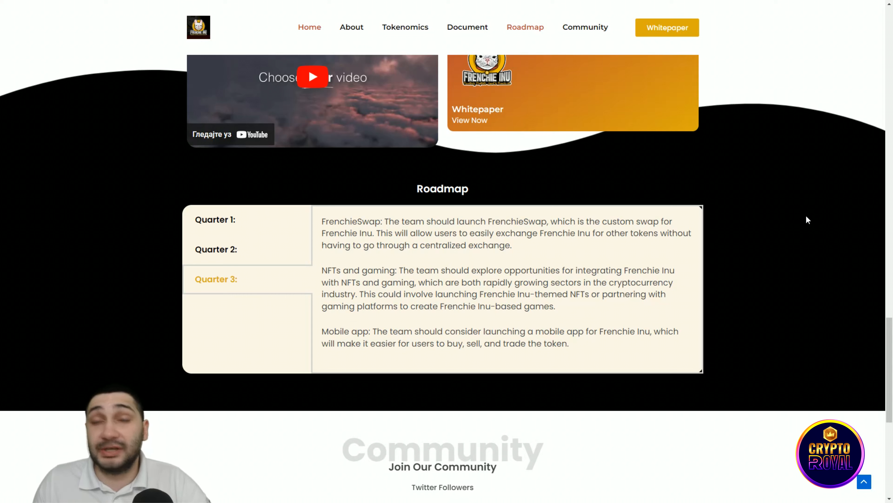
pyautogui.moveTo(828, 274)
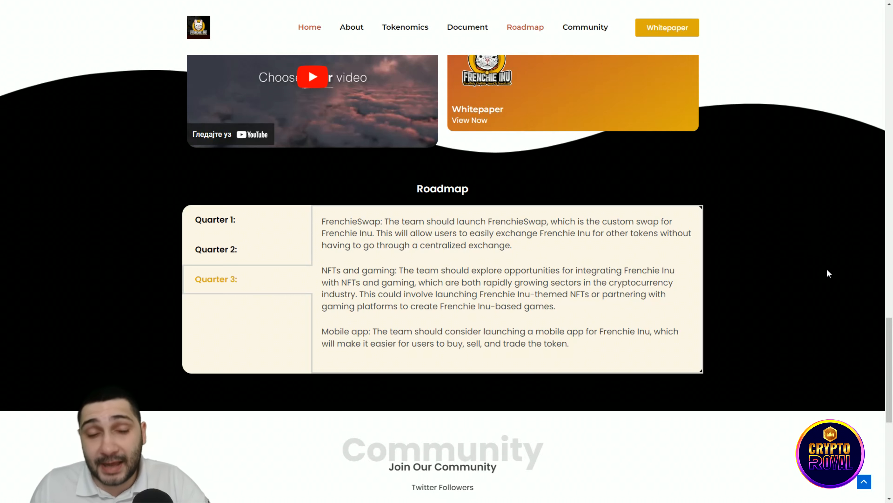
pyautogui.moveTo(759, 361)
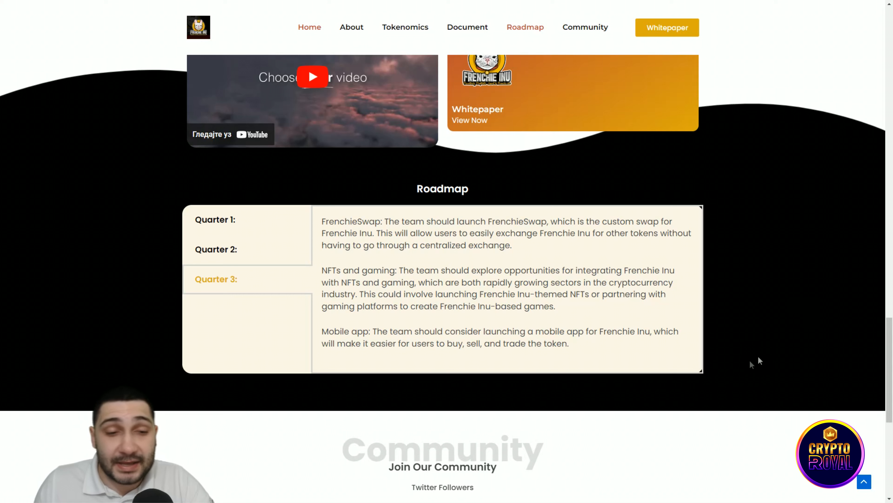
pyautogui.moveTo(378, 361)
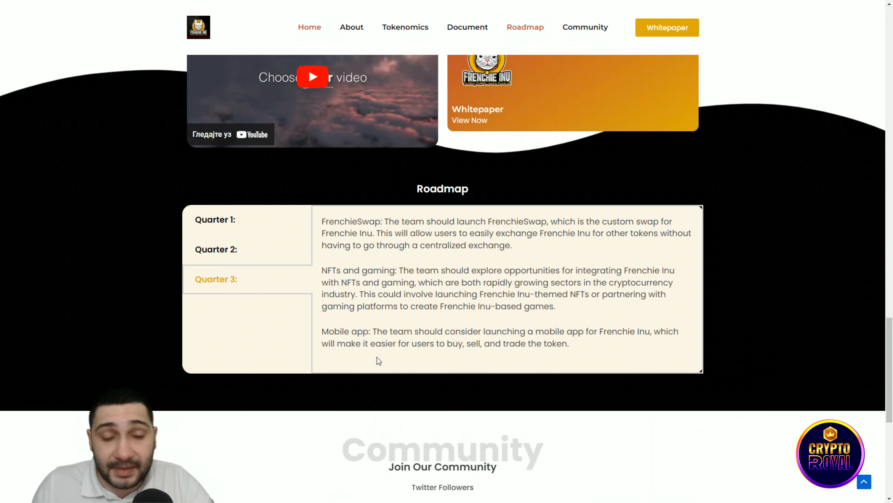
pyautogui.moveTo(723, 412)
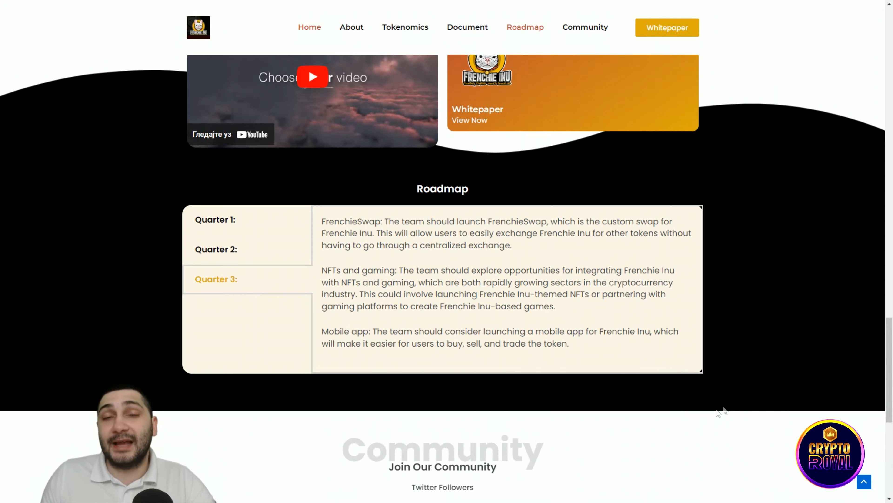
# - Scroll past the roadmap to the Join Our Community and Contact Us sections
pyautogui.scroll(-3)
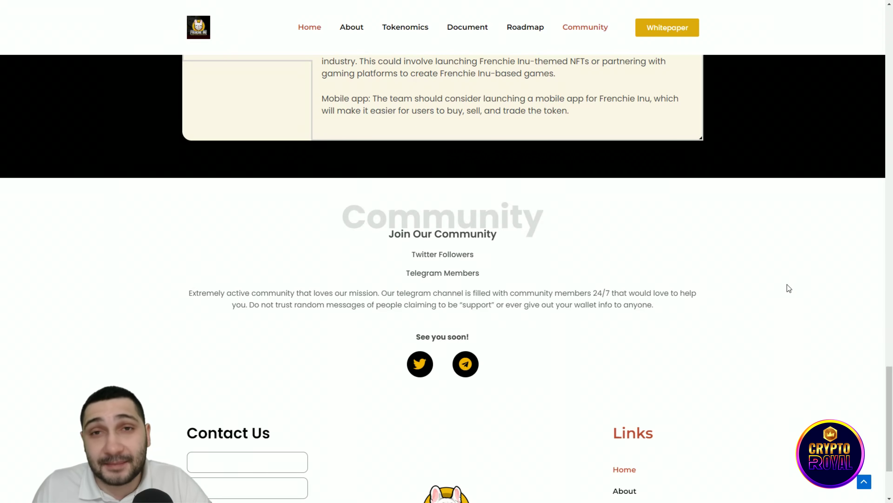
pyautogui.moveTo(717, 266)
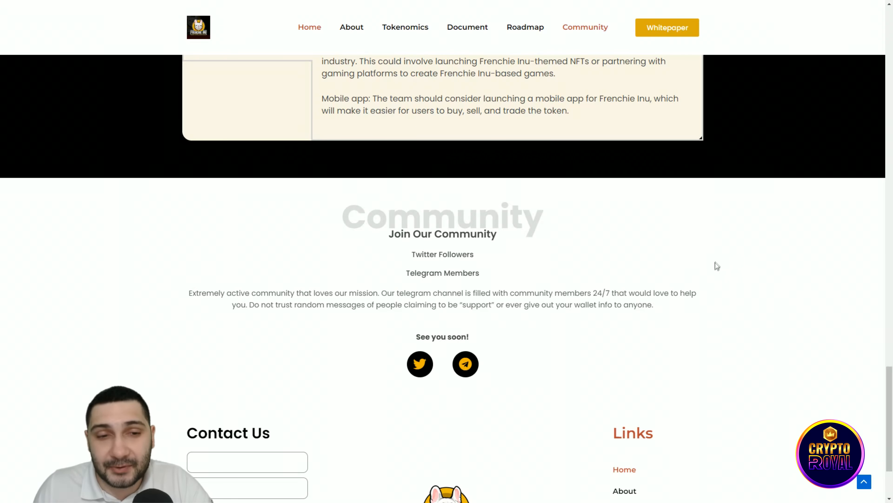
pyautogui.scroll(-3)
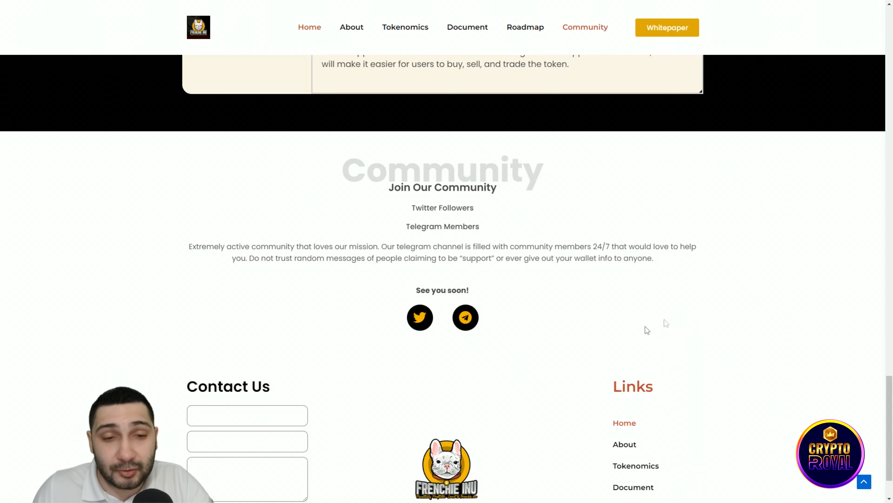
pyautogui.scroll(-3)
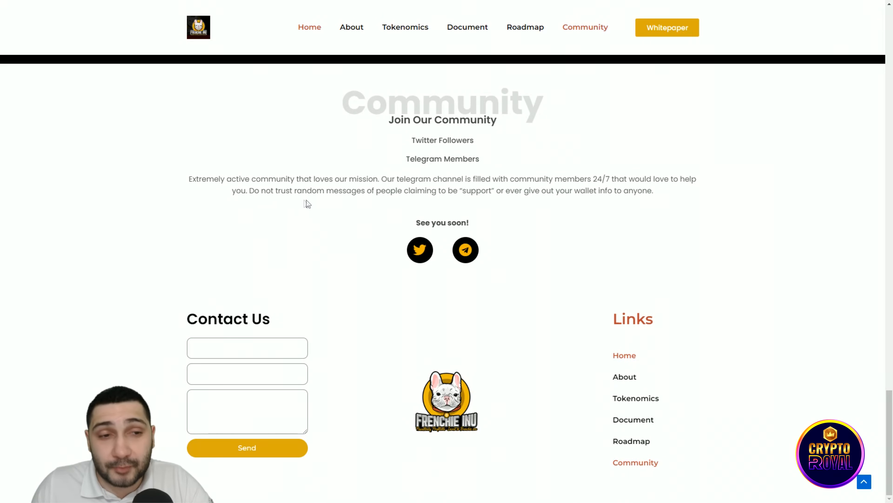
pyautogui.moveTo(313, 207)
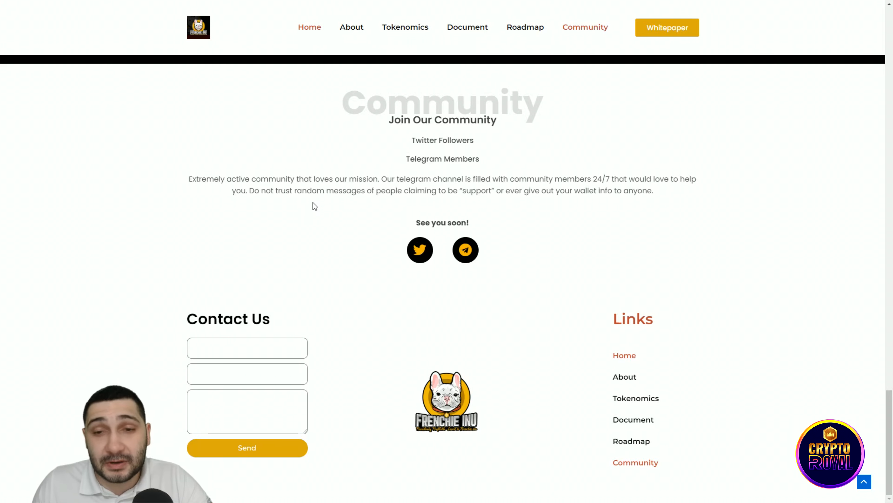
pyautogui.moveTo(672, 219)
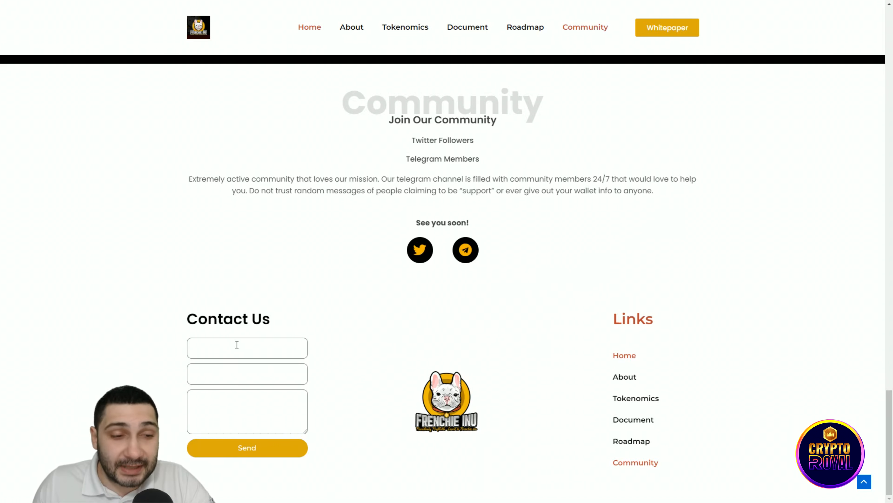
# - Focus the contact form's first field, then open the project's Twitter profile
pyautogui.click(246, 373)
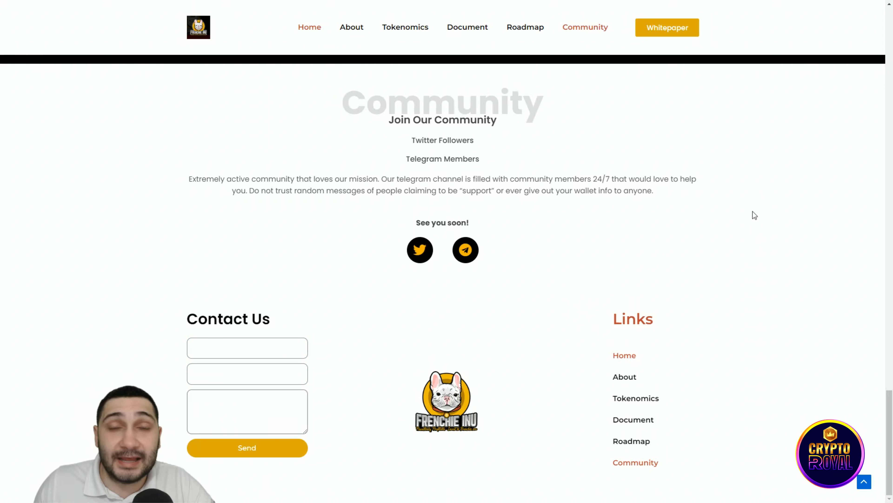
pyautogui.click(465, 249)
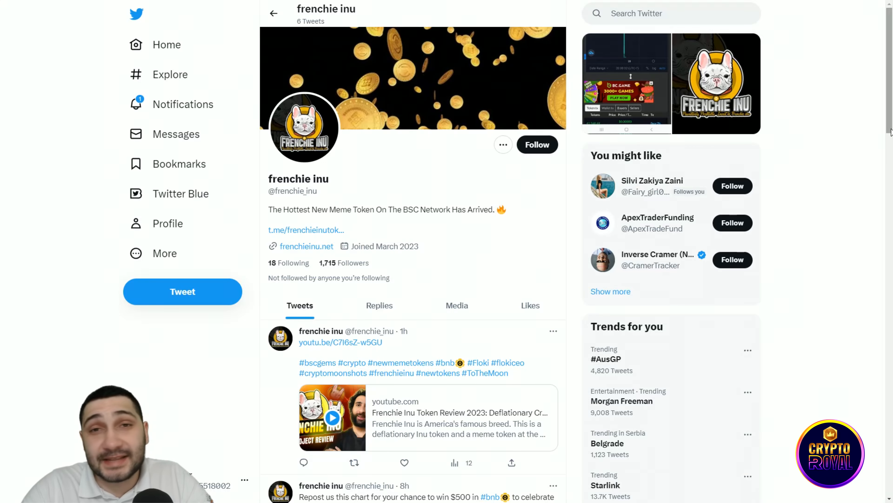
pyautogui.moveTo(851, 165)
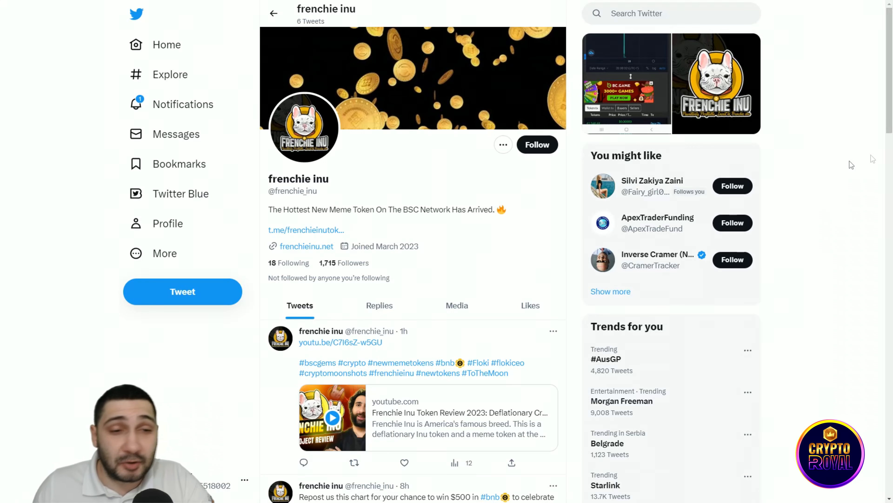
pyautogui.moveTo(456, 228)
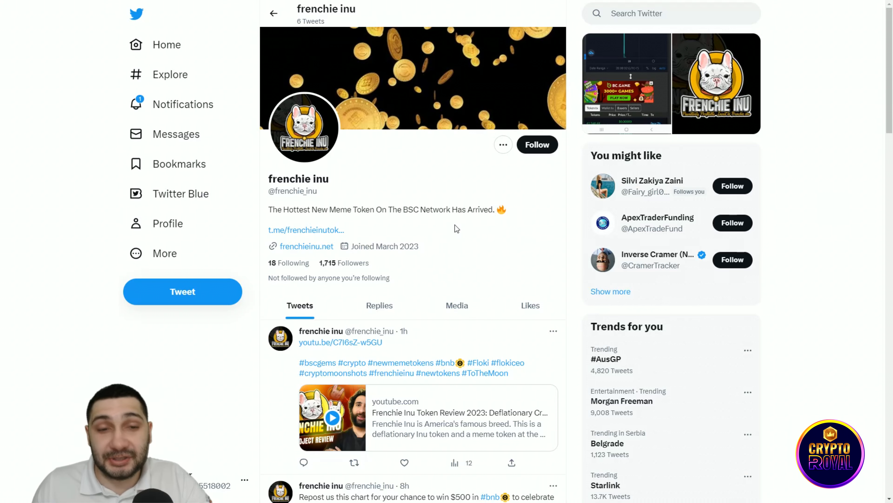
pyautogui.moveTo(520, 219)
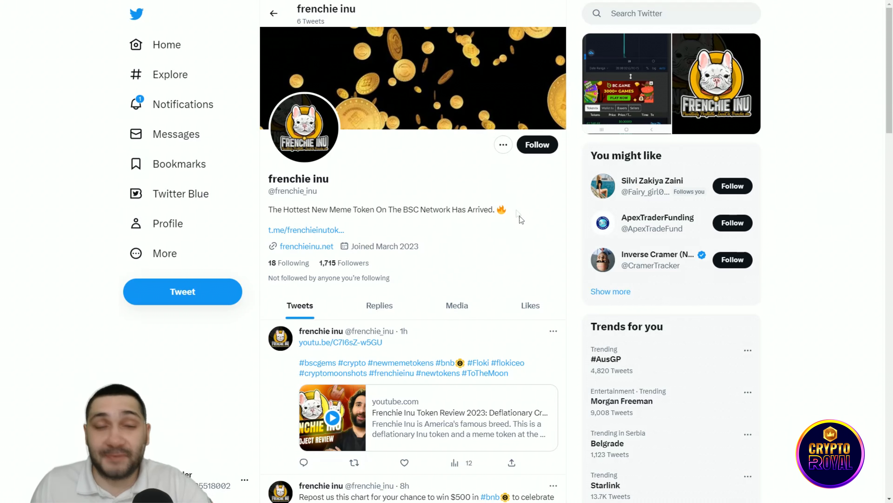
pyautogui.scroll(-3)
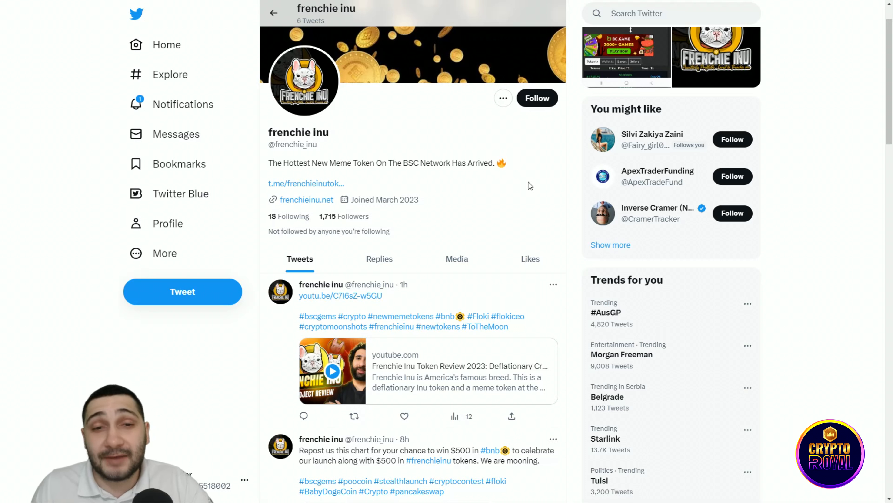
pyautogui.click(306, 200)
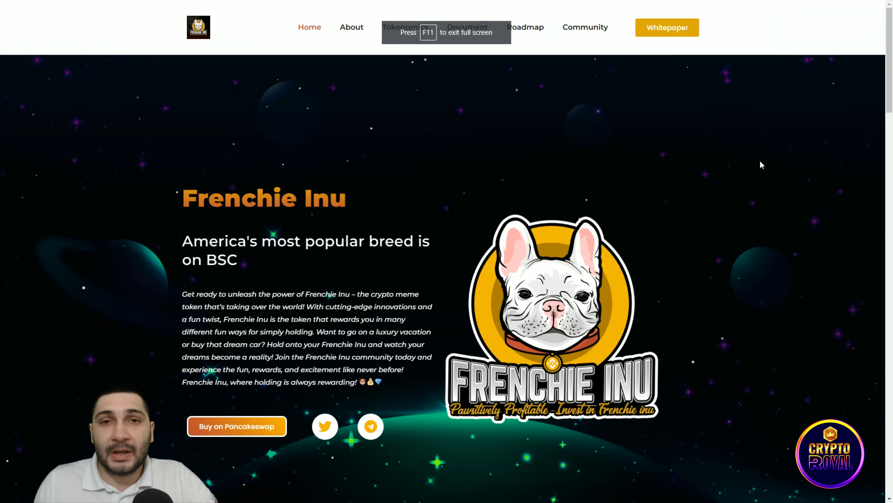